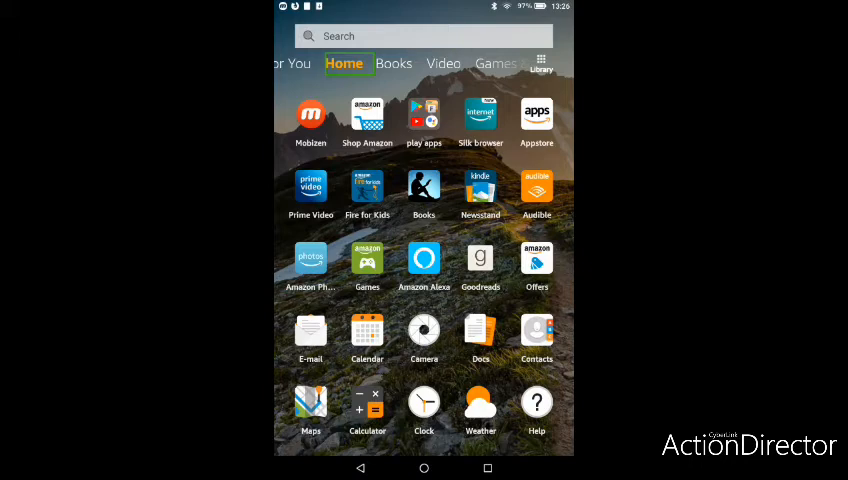
# Step: Launch Firefox Preview from the Fire OS home screen app grid
pyautogui.scroll(-3)
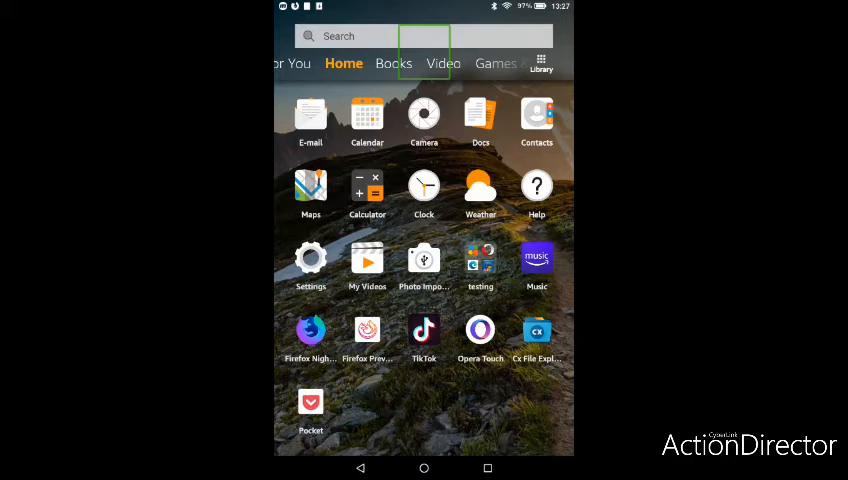
pyautogui.click(368, 336)
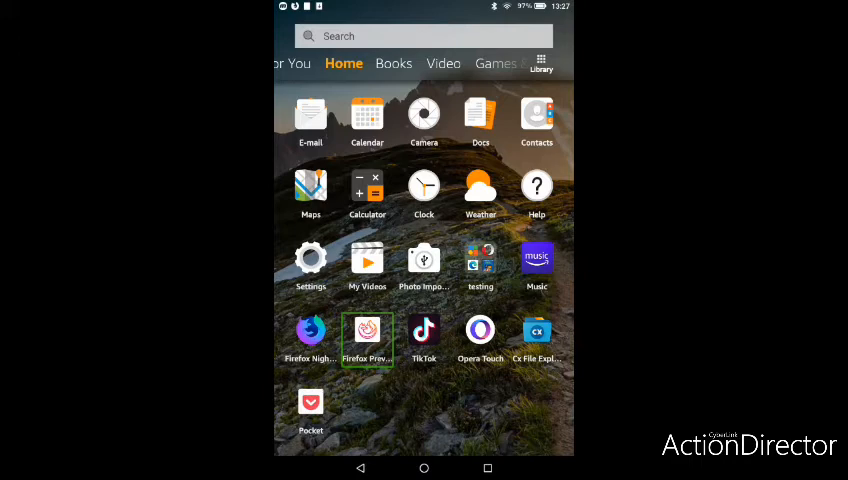
pyautogui.click(368, 338)
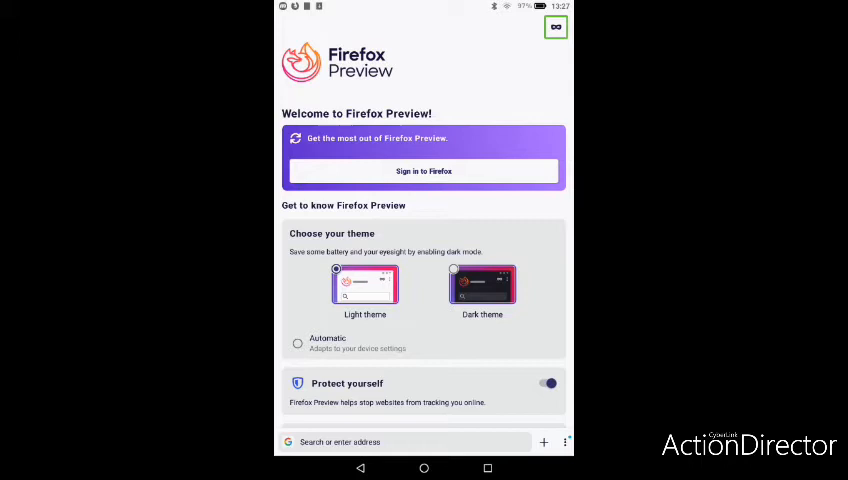
# Step: Look over the welcome page options, including tracking protection
pyautogui.click(556, 28)
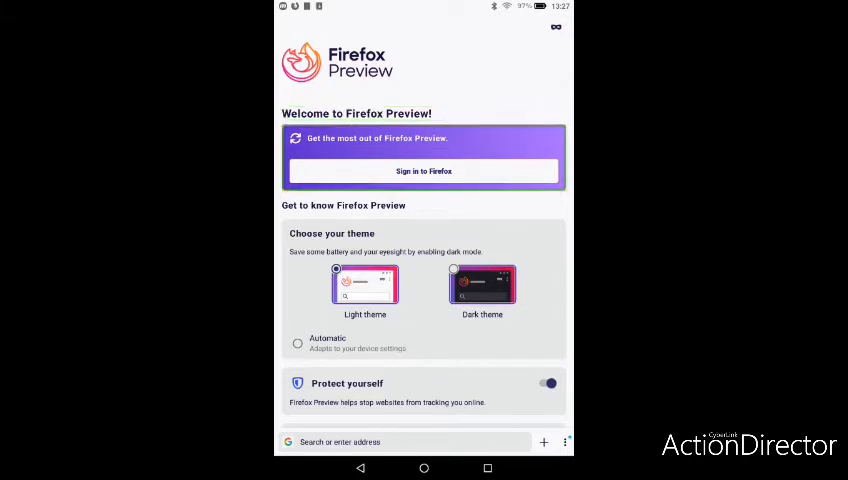
pyautogui.click(424, 172)
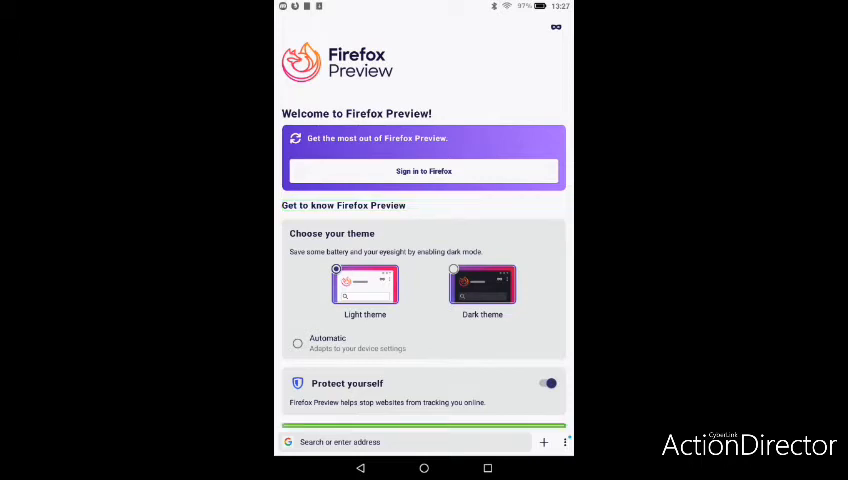
pyautogui.click(404, 440)
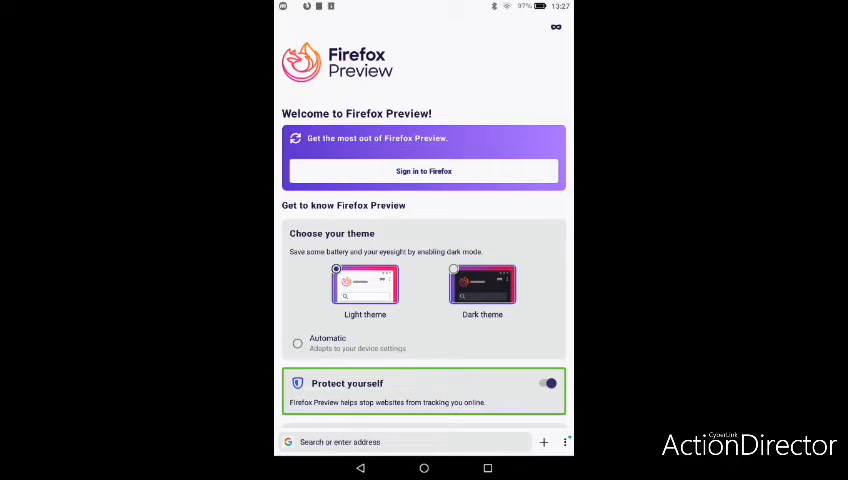
pyautogui.click(404, 440)
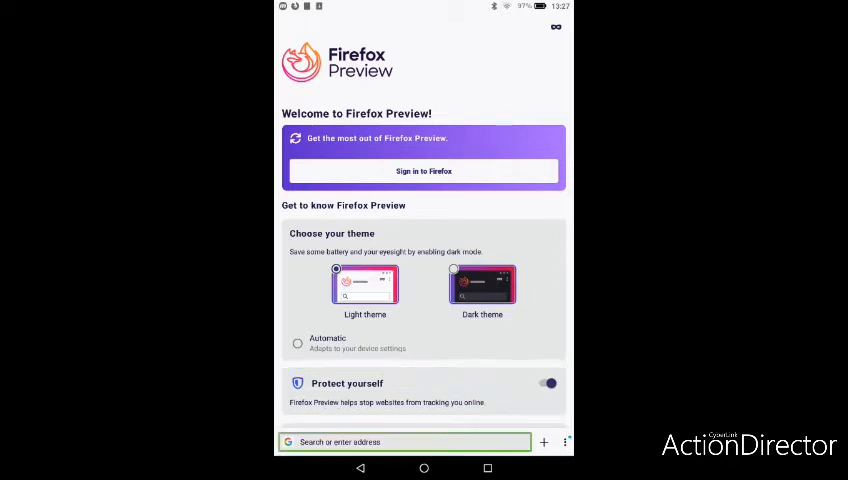
# Step: Bring up the address entry screen from the 'Search or enter address' bar
pyautogui.click(546, 384)
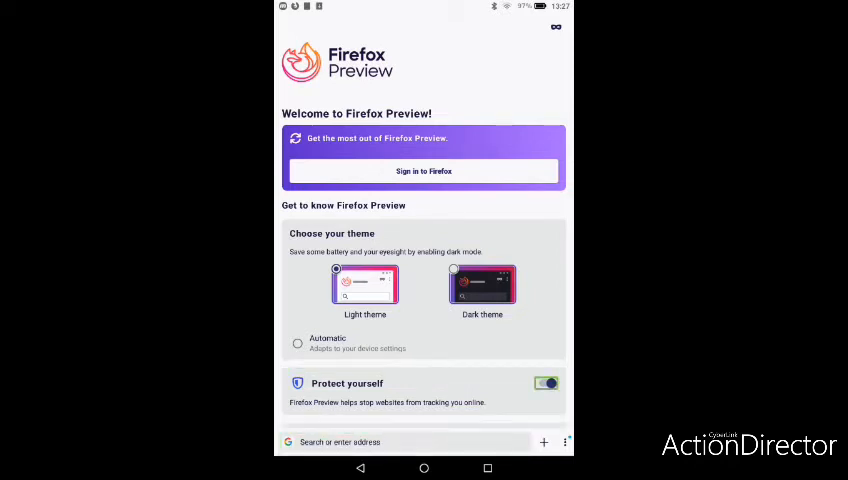
pyautogui.click(546, 384)
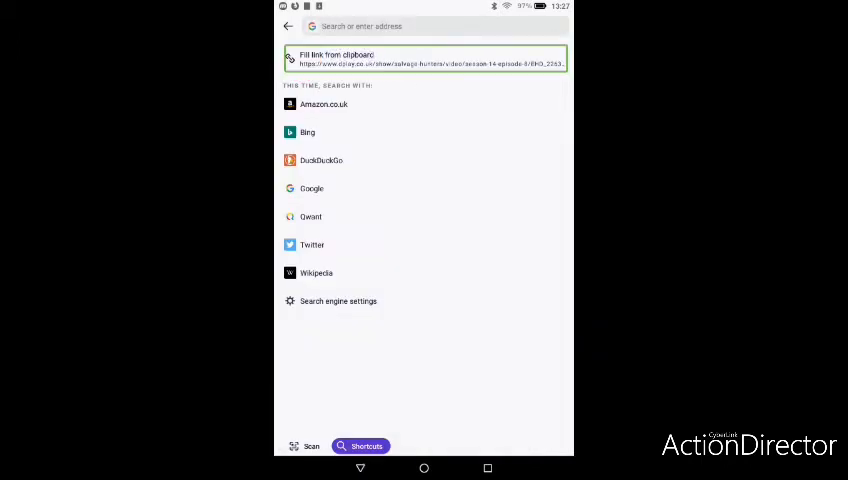
pyautogui.click(430, 26)
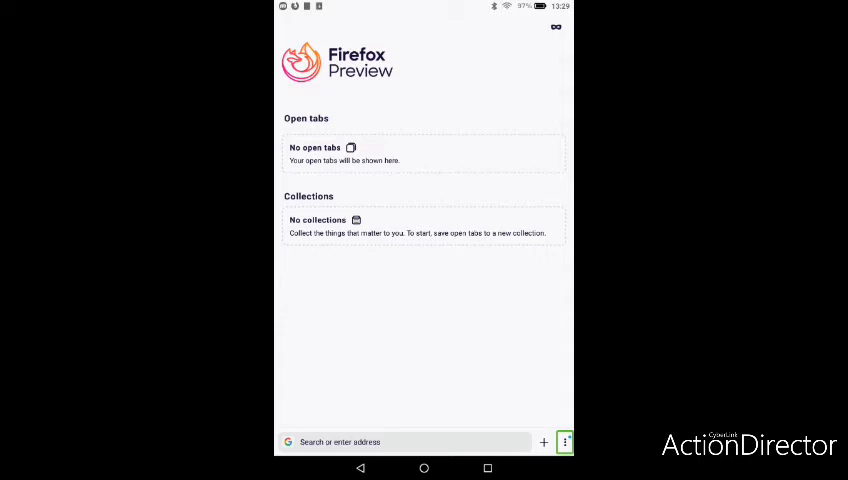
# Step: Reach the Settings page from the browser's three-dot menu
pyautogui.click(564, 440)
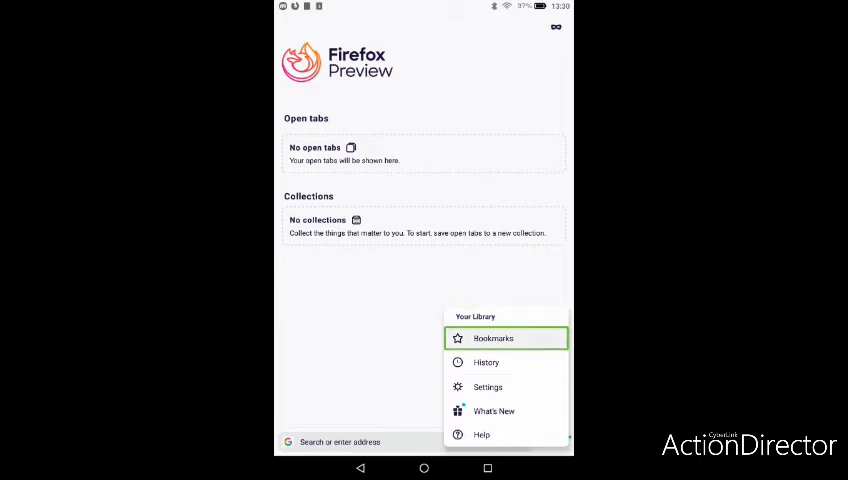
pyautogui.moveTo(488, 388)
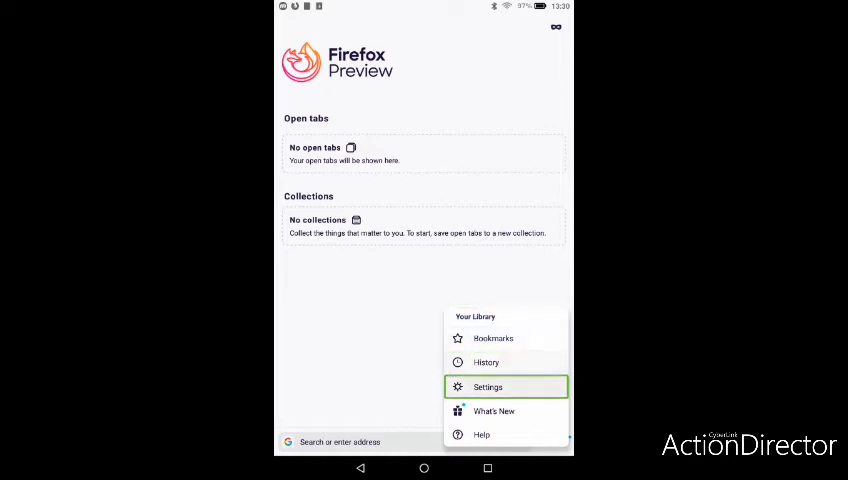
pyautogui.click(488, 388)
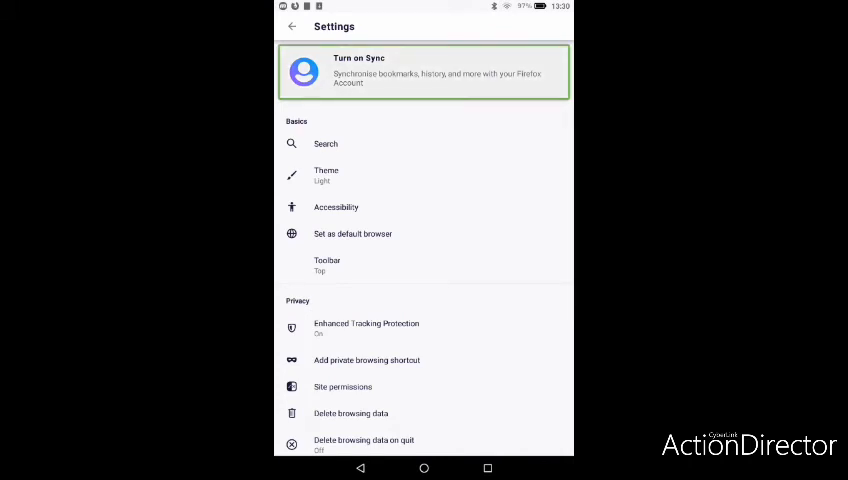
# Step: Show the Accessibility settings with font sizing and zoom options
pyautogui.click(324, 144)
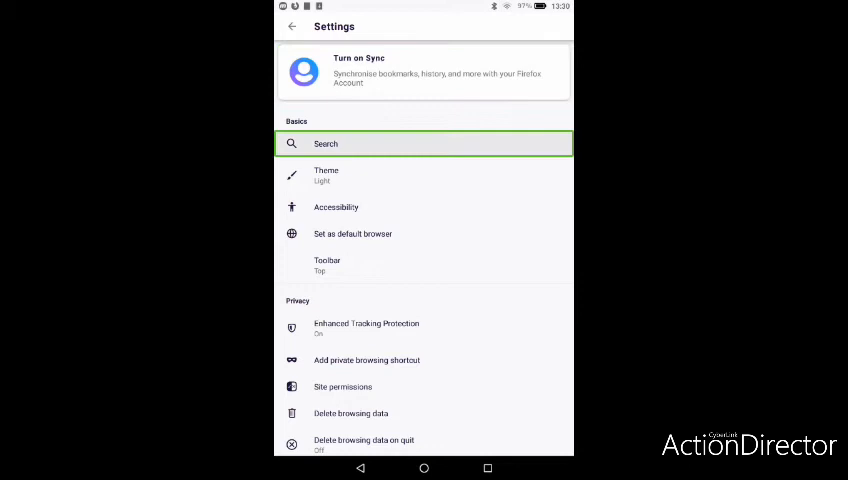
pyautogui.click(352, 232)
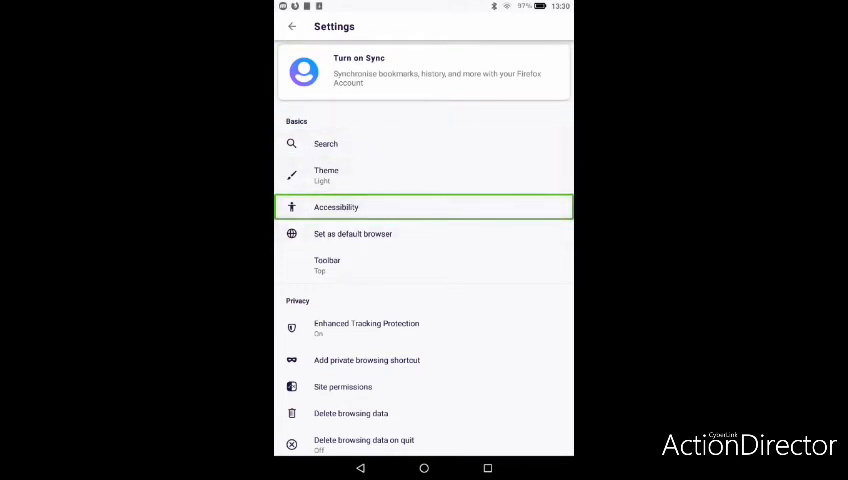
pyautogui.click(336, 208)
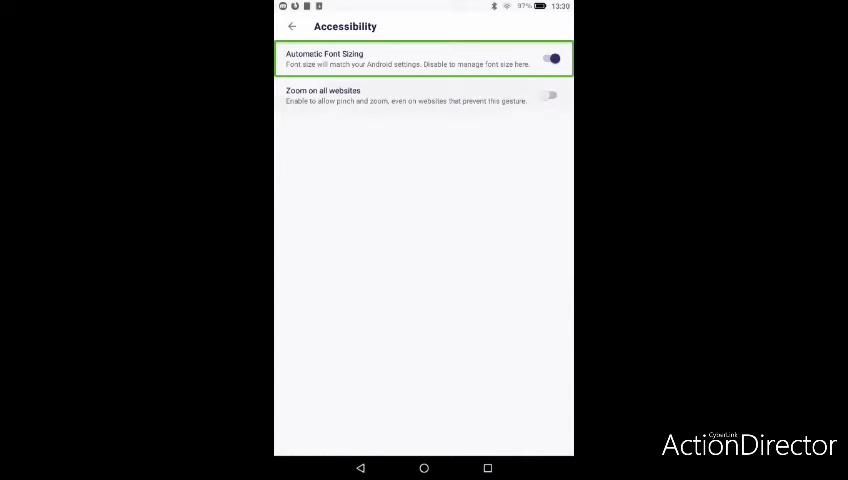
# Step: Return from Accessibility to the main Settings list
pyautogui.click(420, 96)
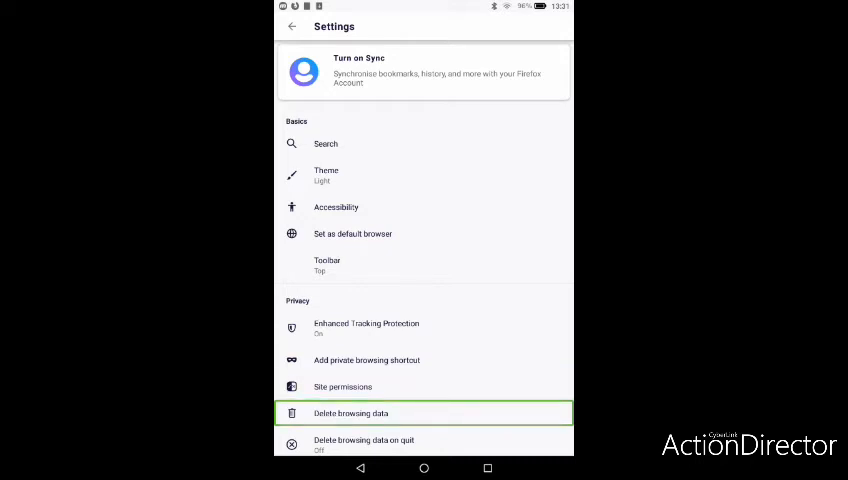
# Step: Leave Settings for the Firefox Preview home page showing no open tabs
pyautogui.click(364, 444)
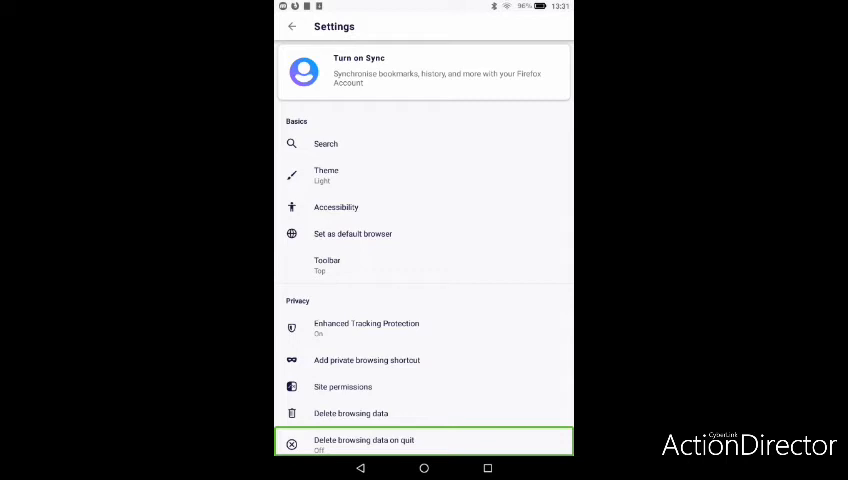
pyautogui.scroll(-3)
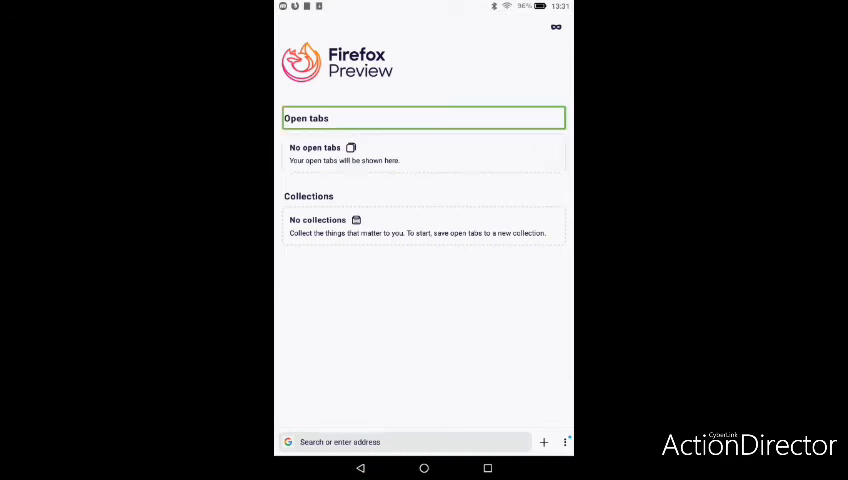
# Step: Exit the browser to the Fire OS home screen via the Home button
pyautogui.click(360, 468)
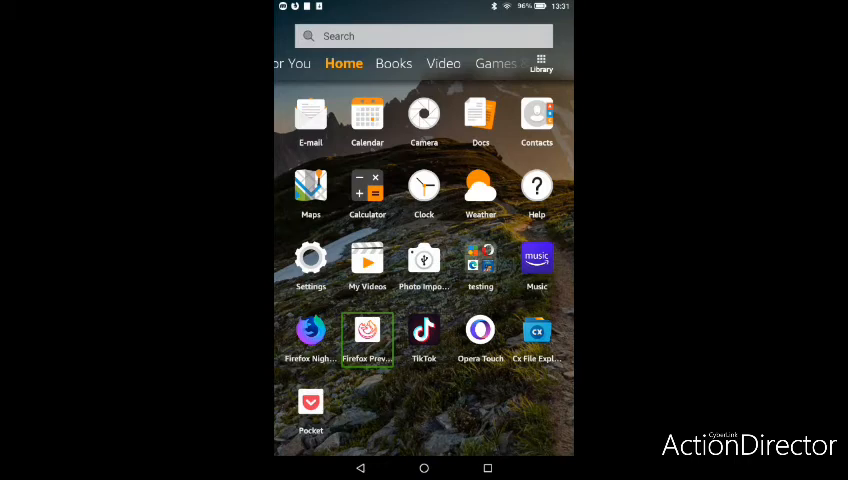
# Step: Relaunch Firefox Preview from the home screen to its start page
pyautogui.click(368, 338)
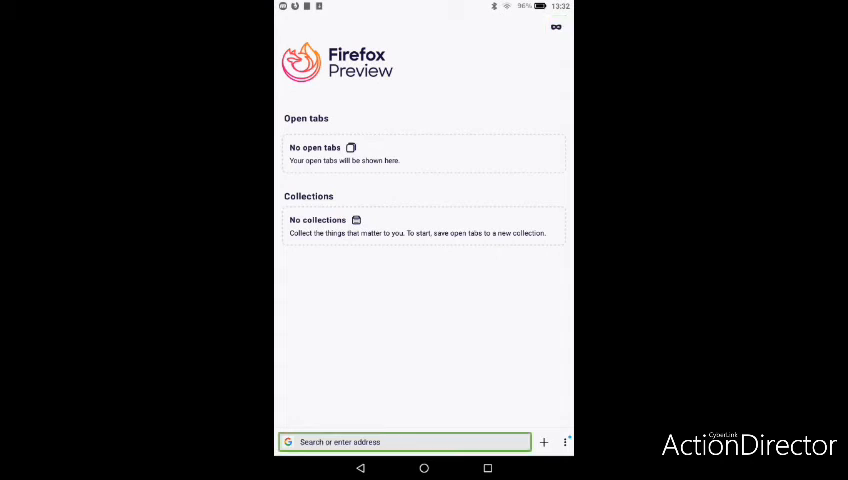
# Step: Load the dplay on-demand show URL from the address bar
pyautogui.click(404, 440)
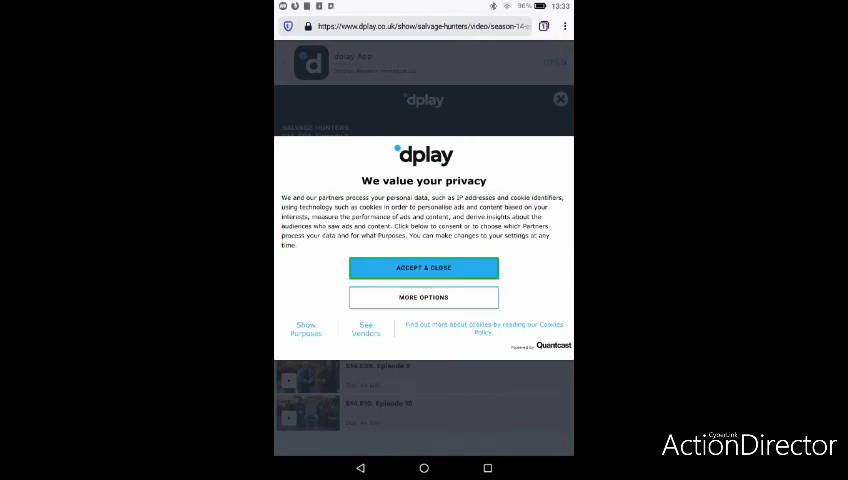
# Step: Accept dplay's privacy notice and start playing the Salvage Hunters episode
pyautogui.click(424, 268)
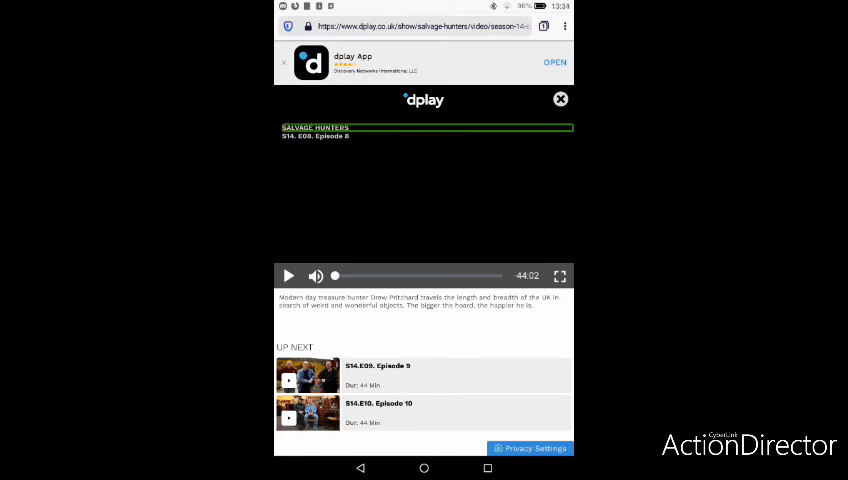
pyautogui.click(288, 276)
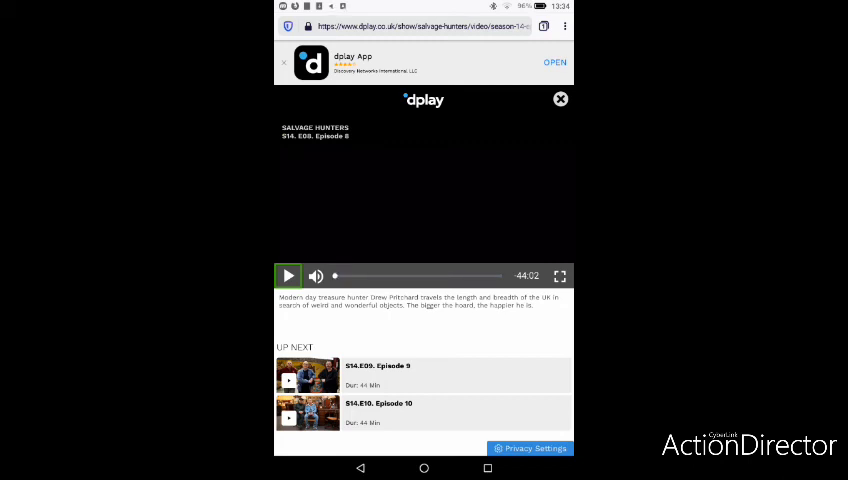
pyautogui.click(288, 276)
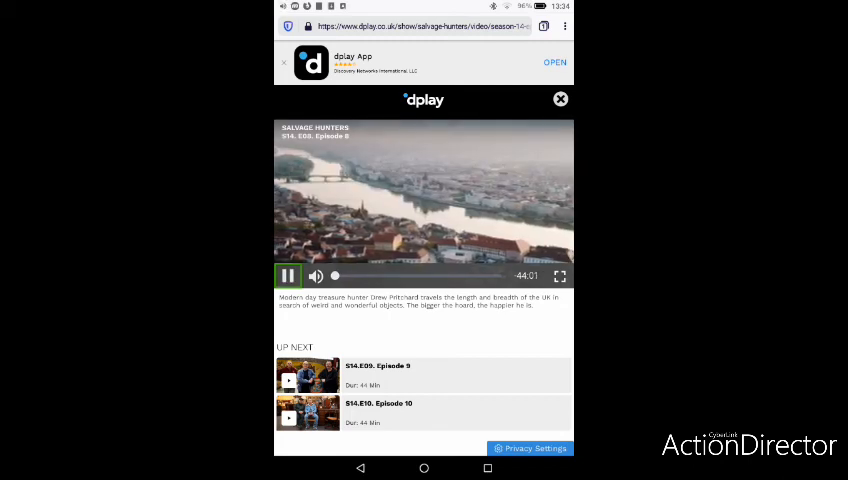